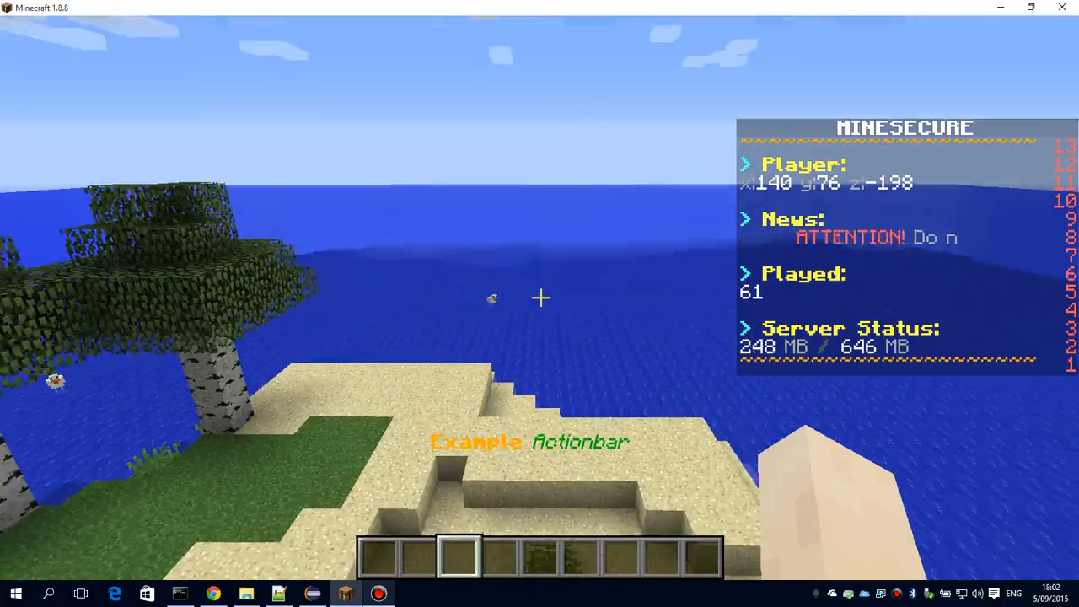
Run /featherboard parse {locale} and {locale_short} in chat to check the locale values
text(/feat)
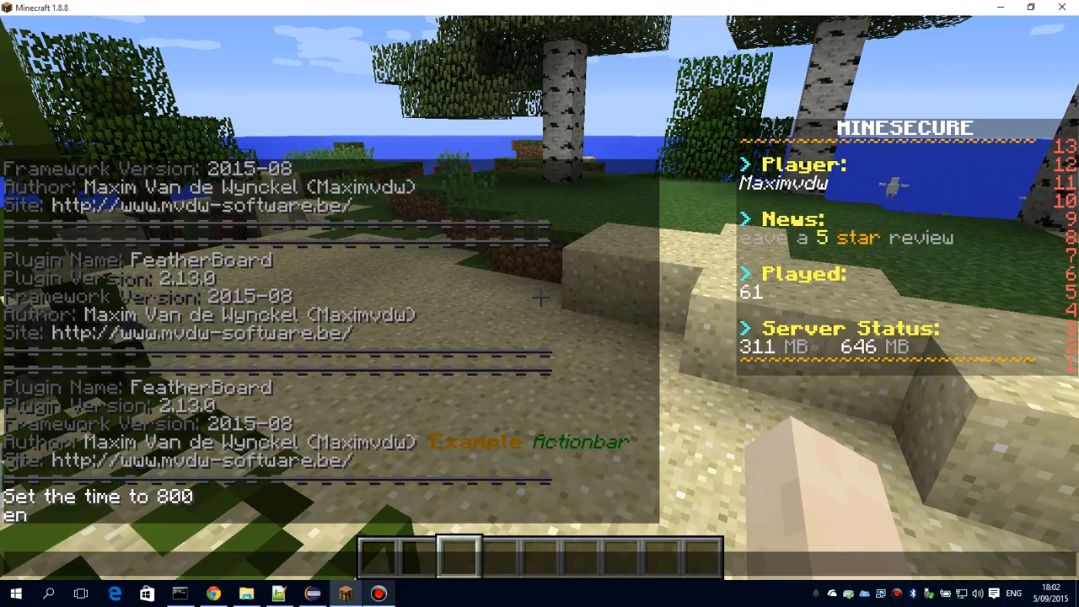
text(/featherboard parse (locale))
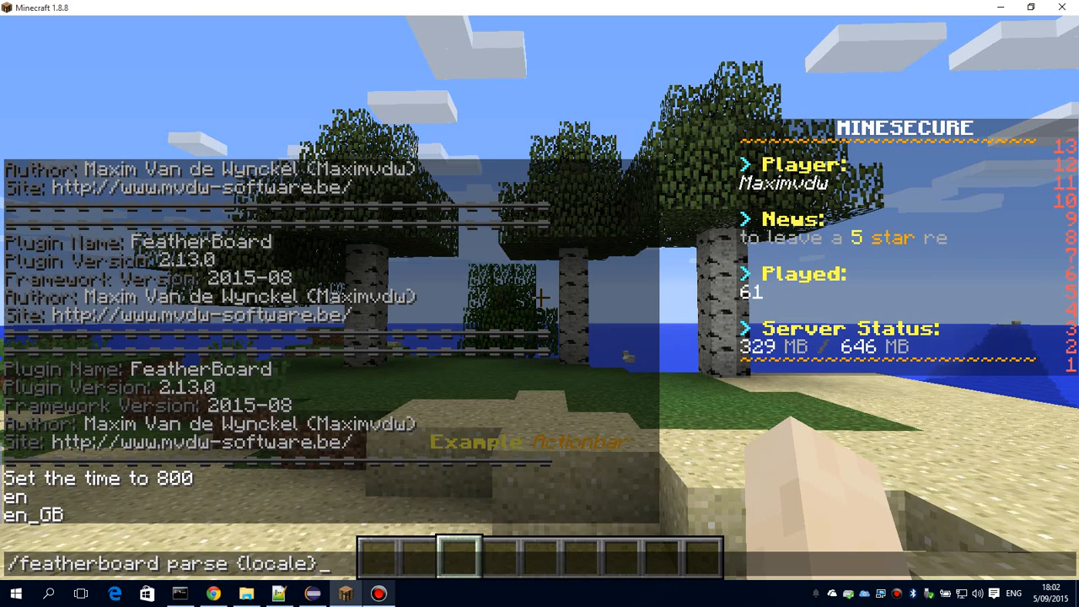
text(_short))
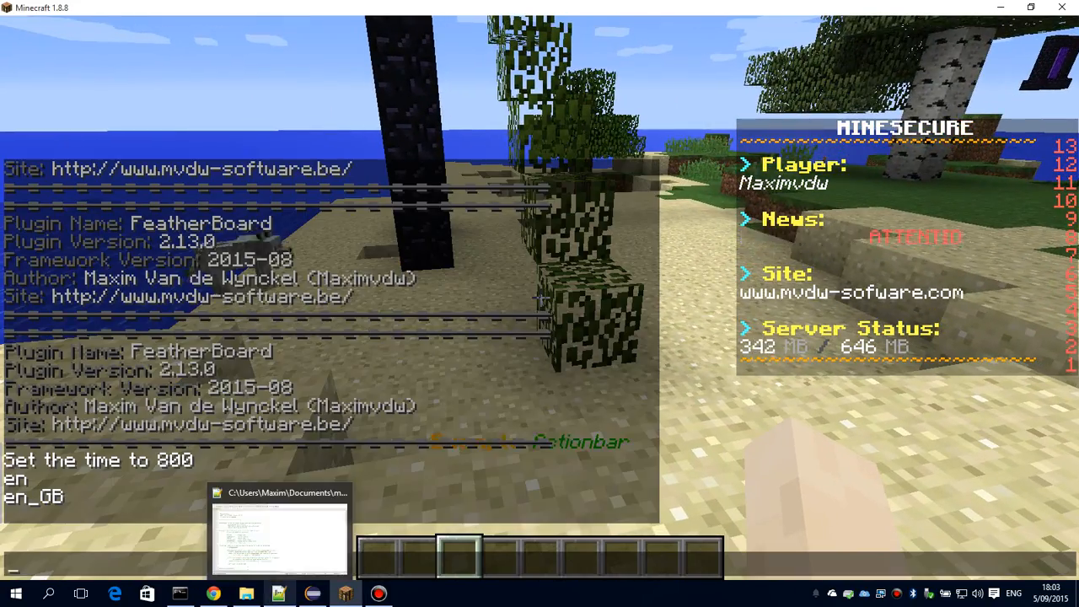
Add the opening <translate from="en" to="{locale_short}"> tag before the Player label in config.yml
click(278, 526)
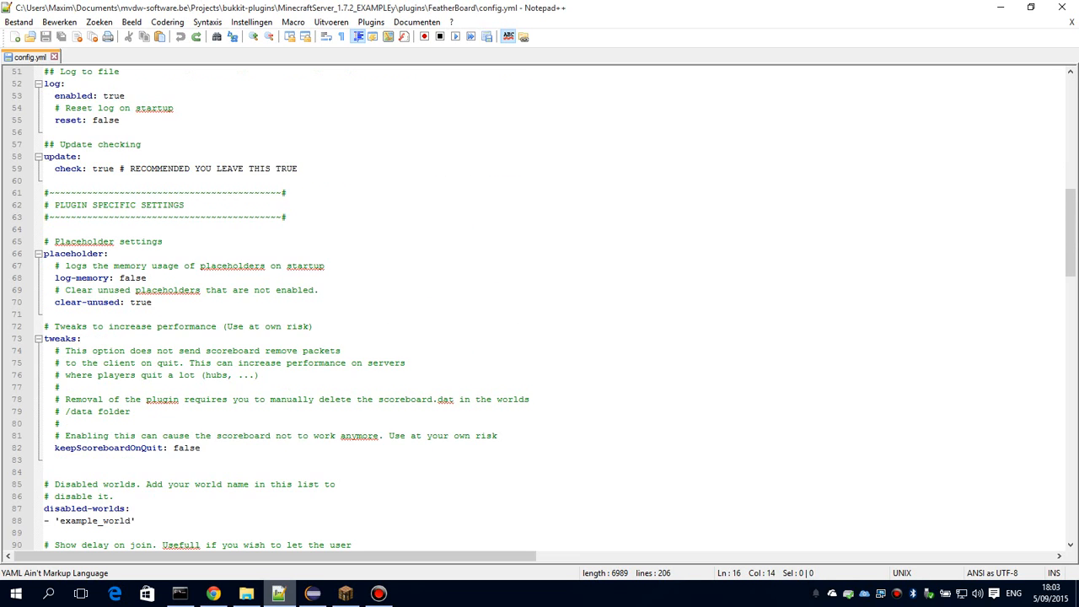
scroll(down, 3)
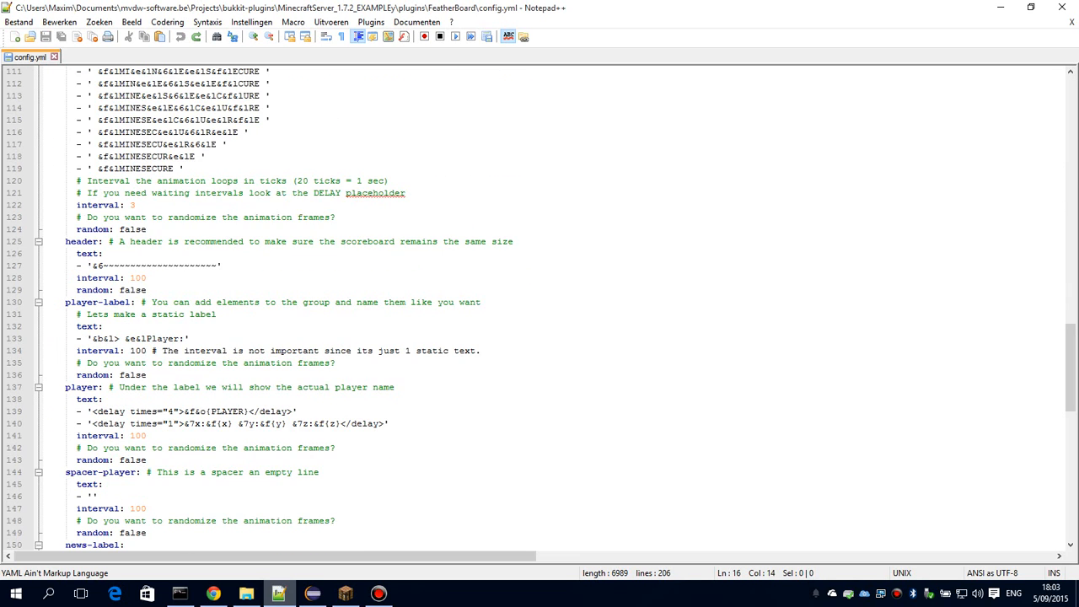
scroll(down, 3)
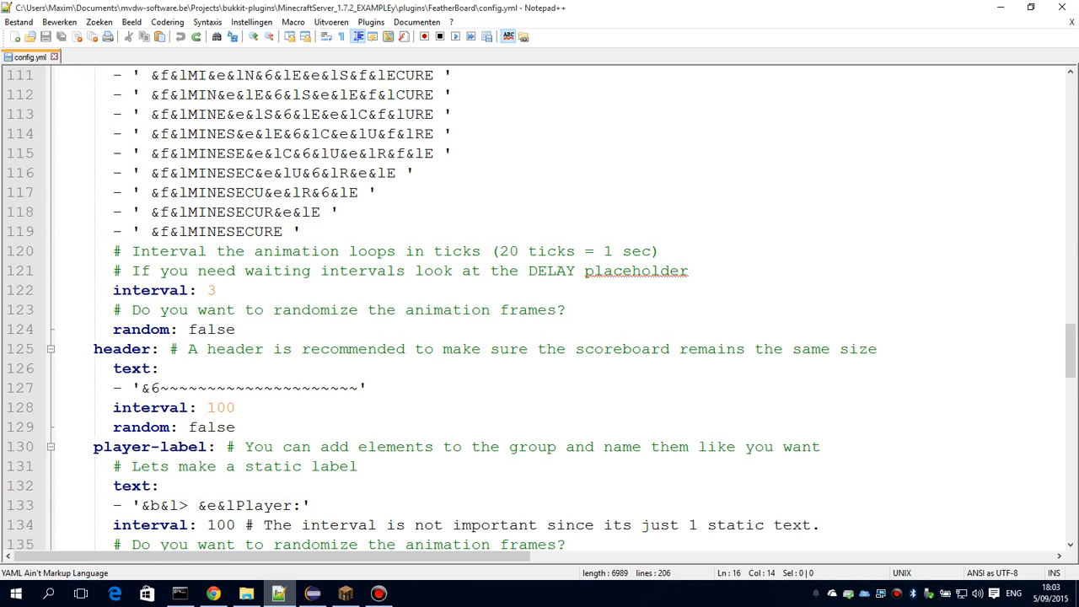
scroll(down, 3)
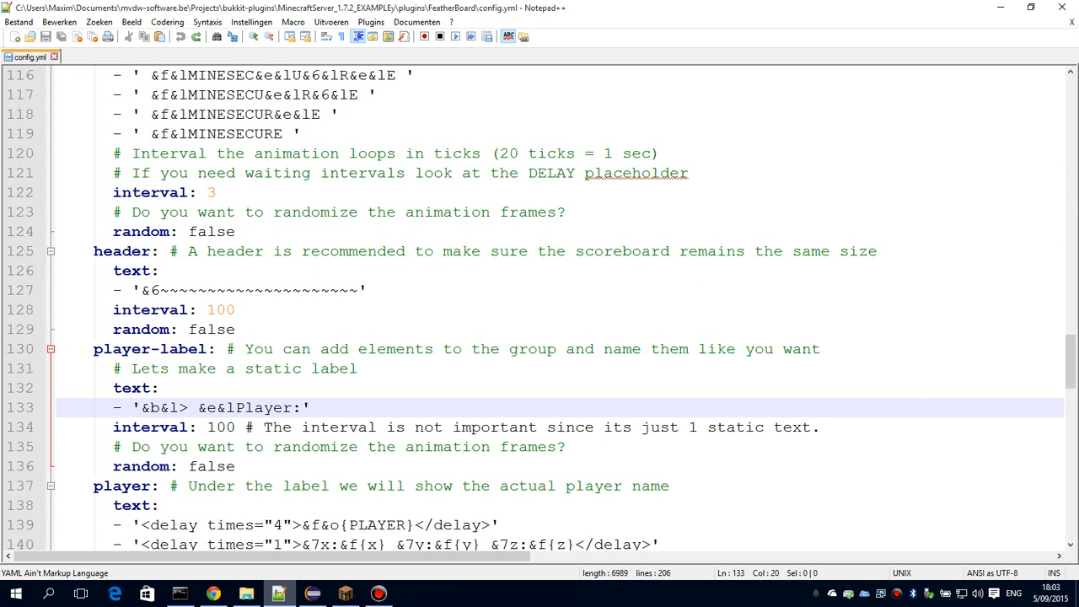
text(<trans)
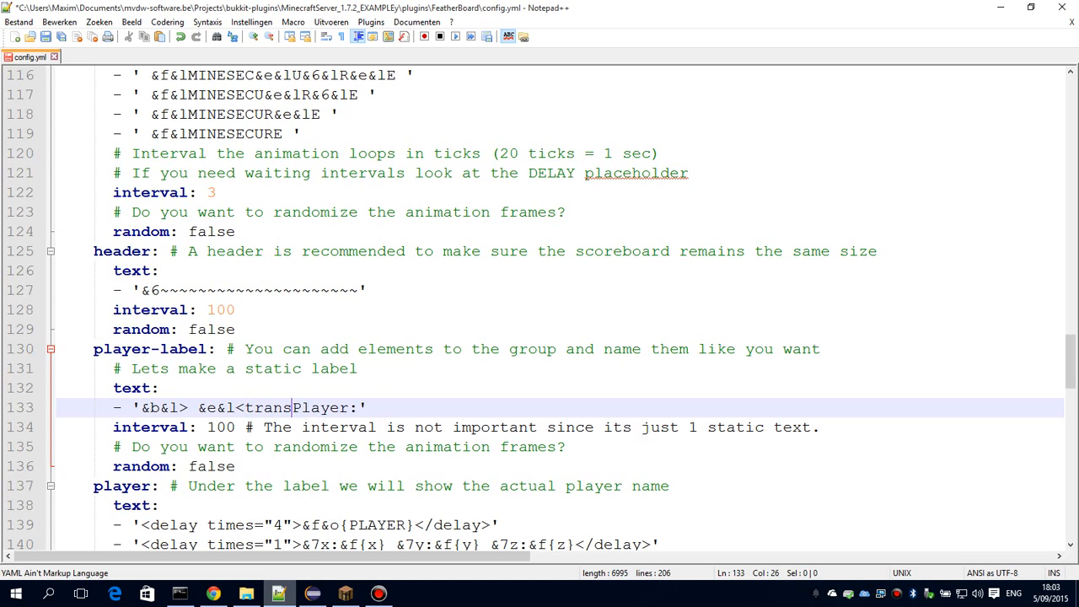
text(late)
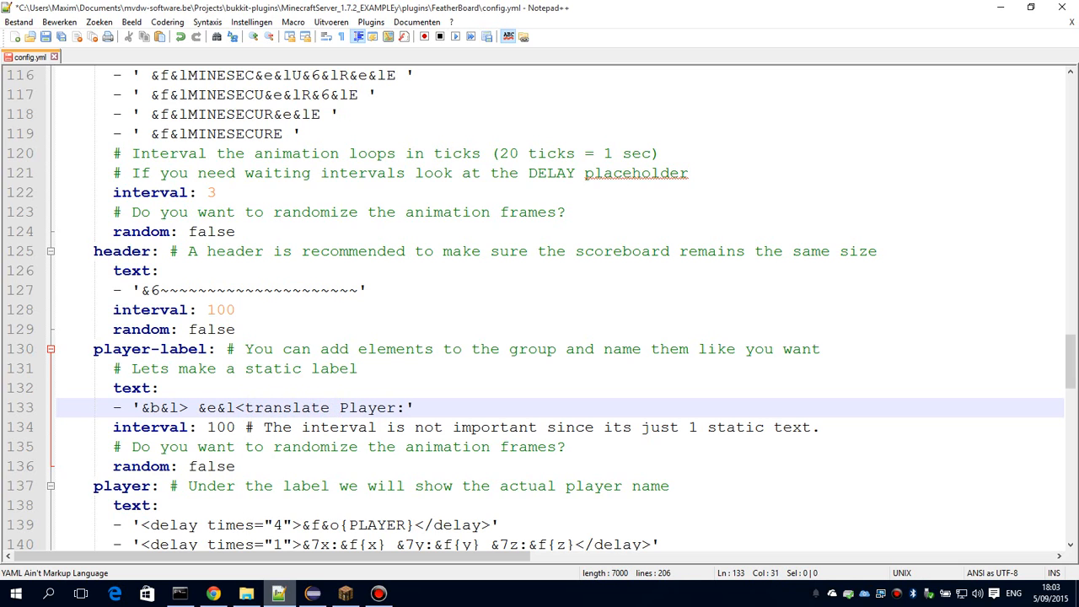
text(from="end)
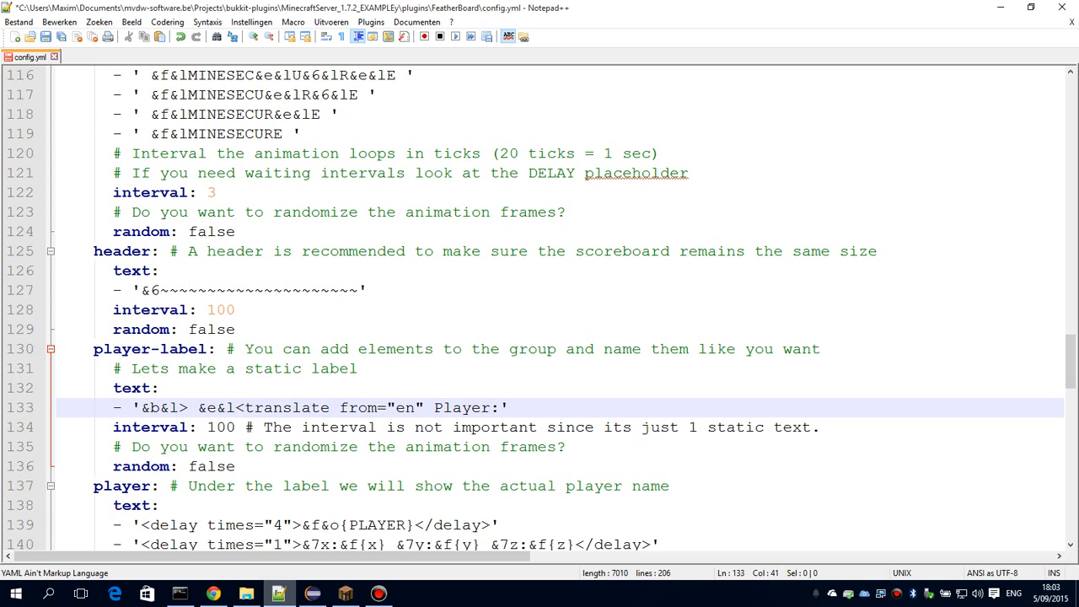
text(to="{locale_short)
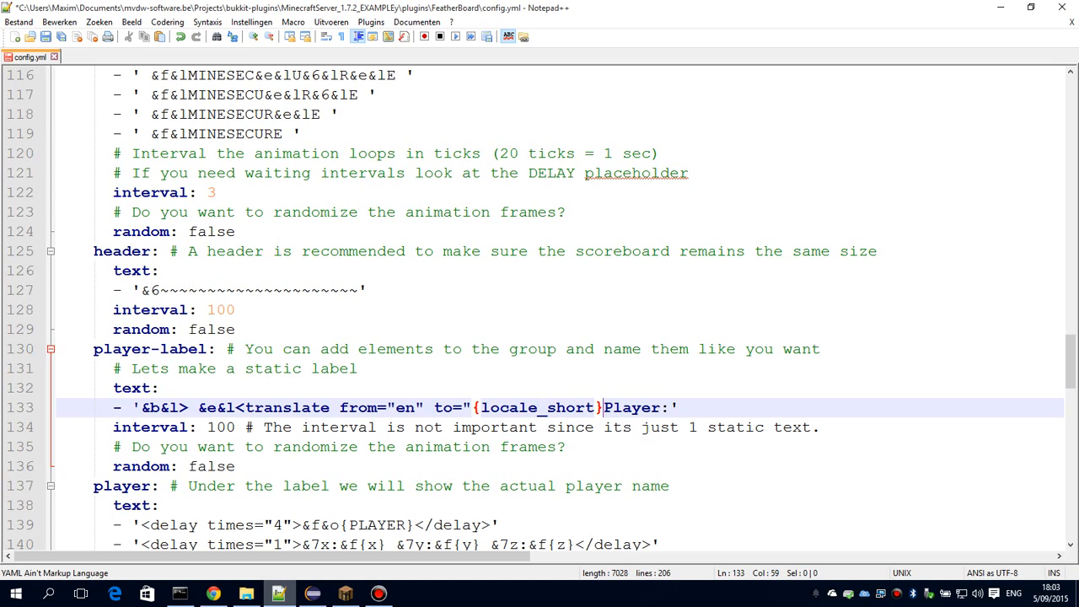
text(>)
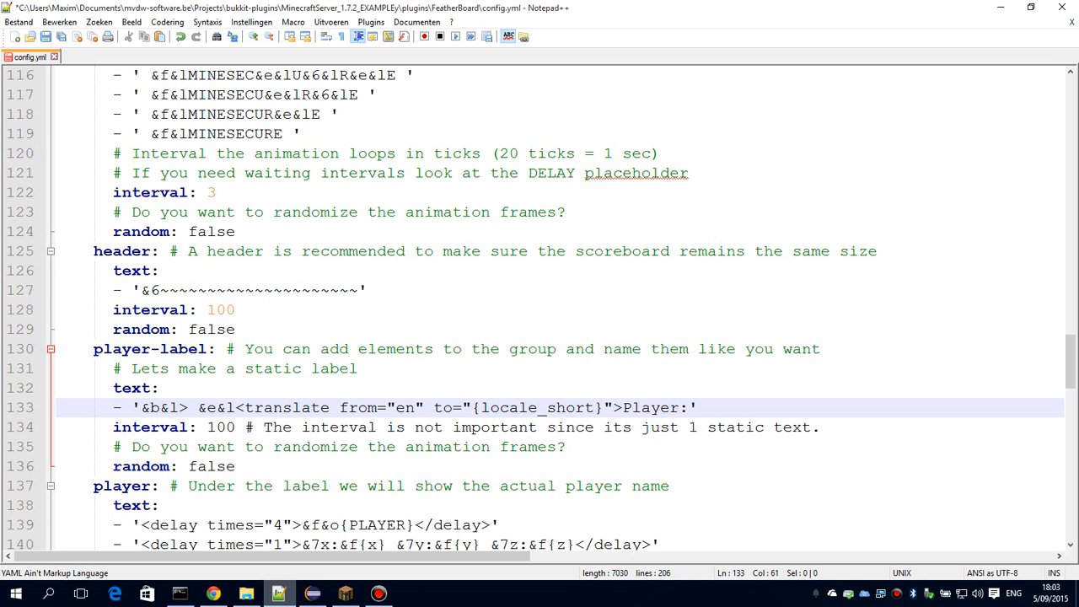
Close the Player label with </translate>, select the wrapped line and return to Minecraft
click(651, 406)
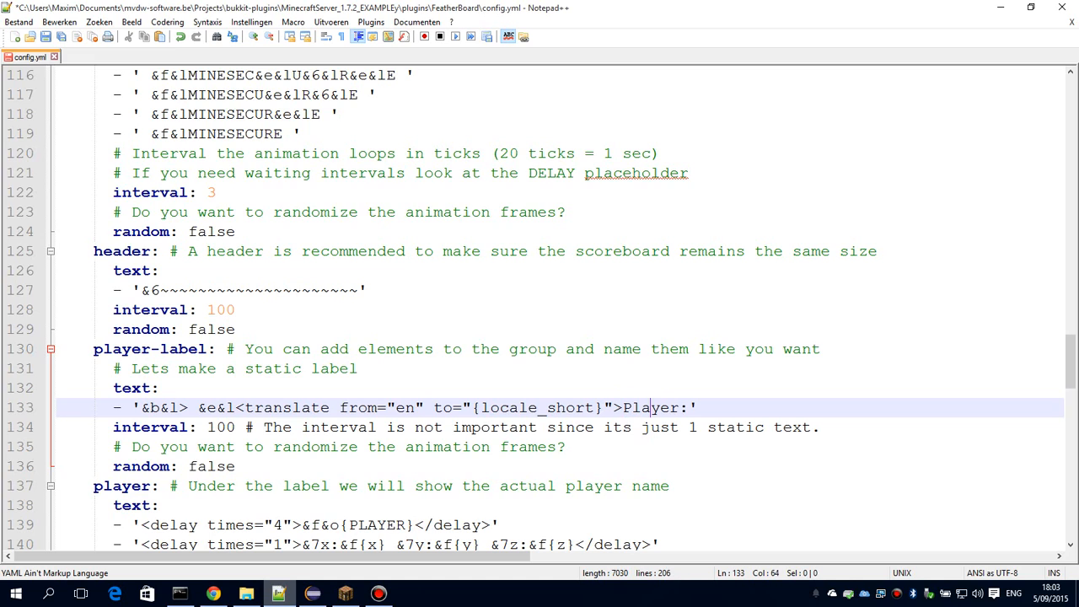
text(</translate>)
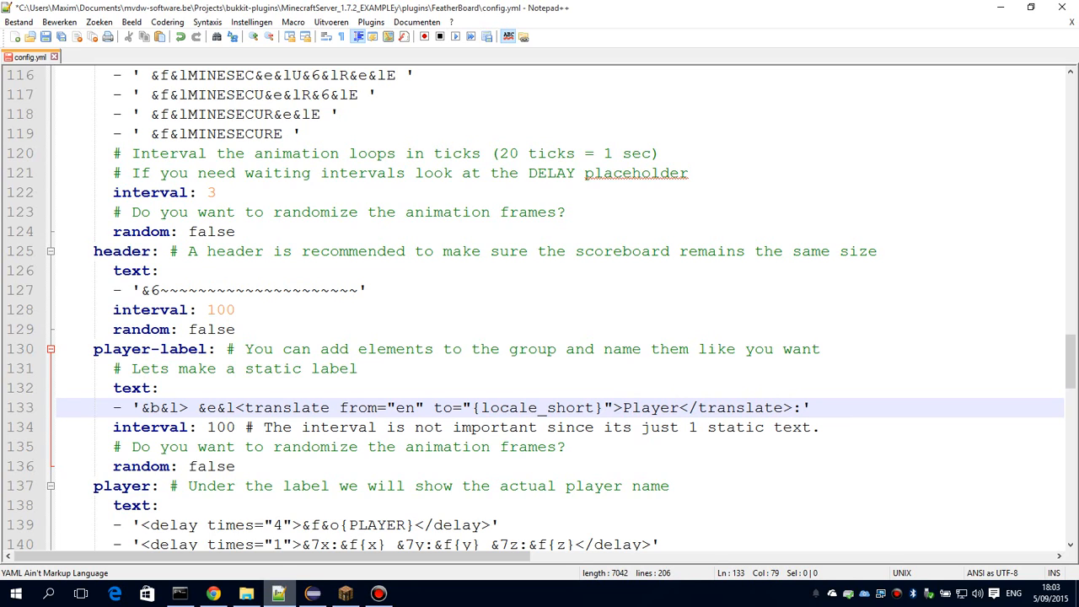
drag(236, 407, 801, 407)
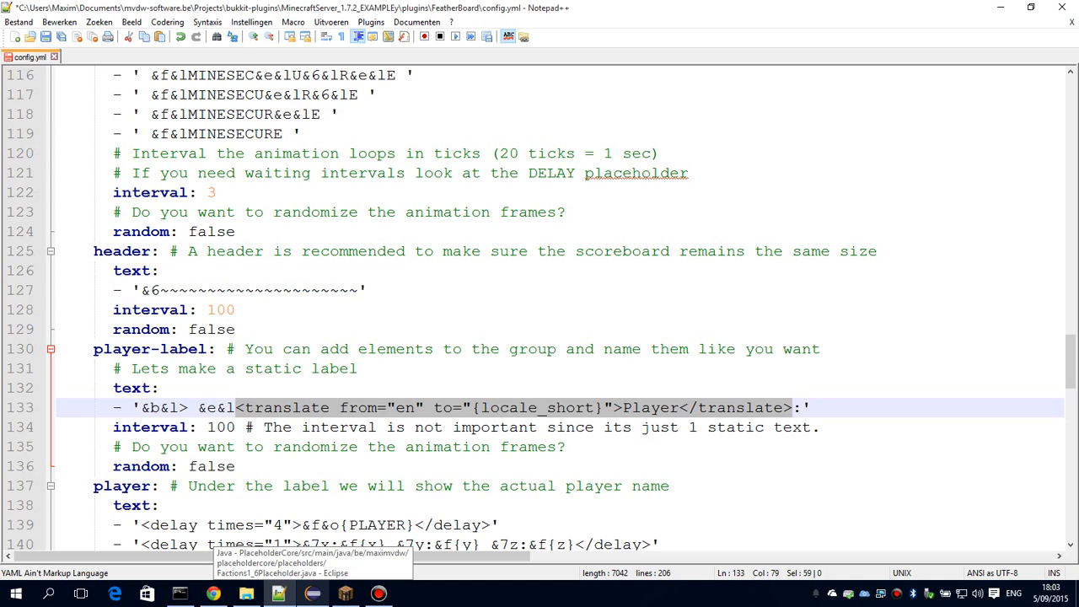
click(358, 367)
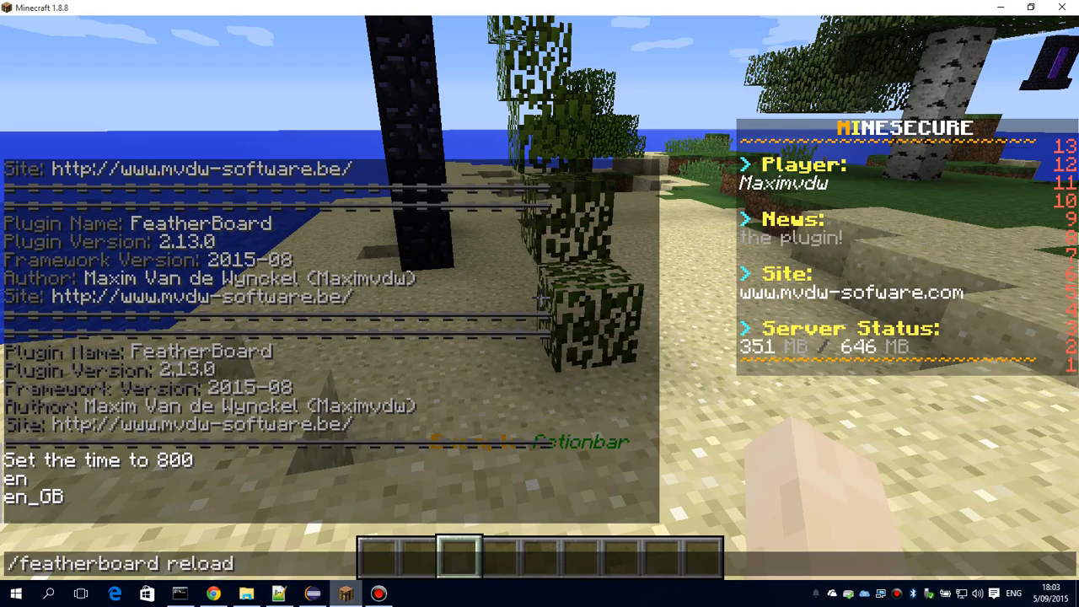
Run /featherboard reload so chat confirms the configuration reloaded
key(enter)
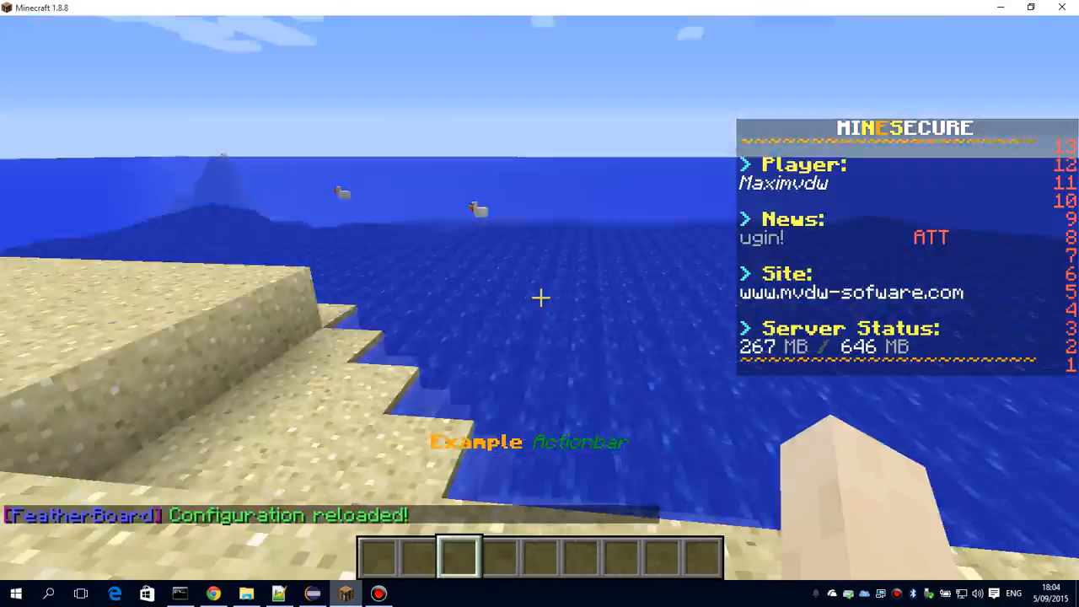
mouse_move(539, 303)
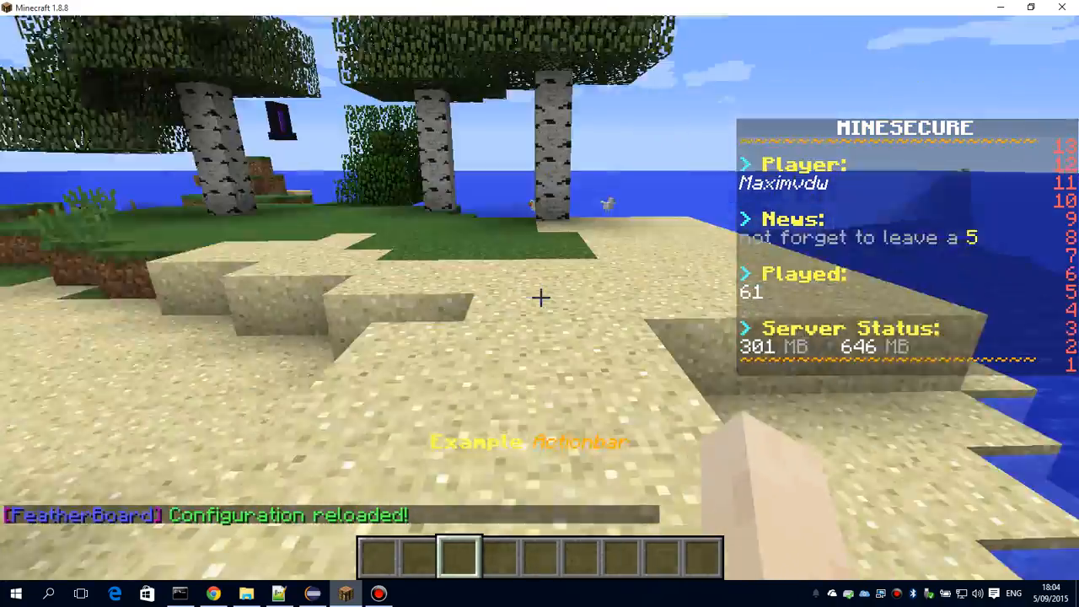
mouse_move(539, 297)
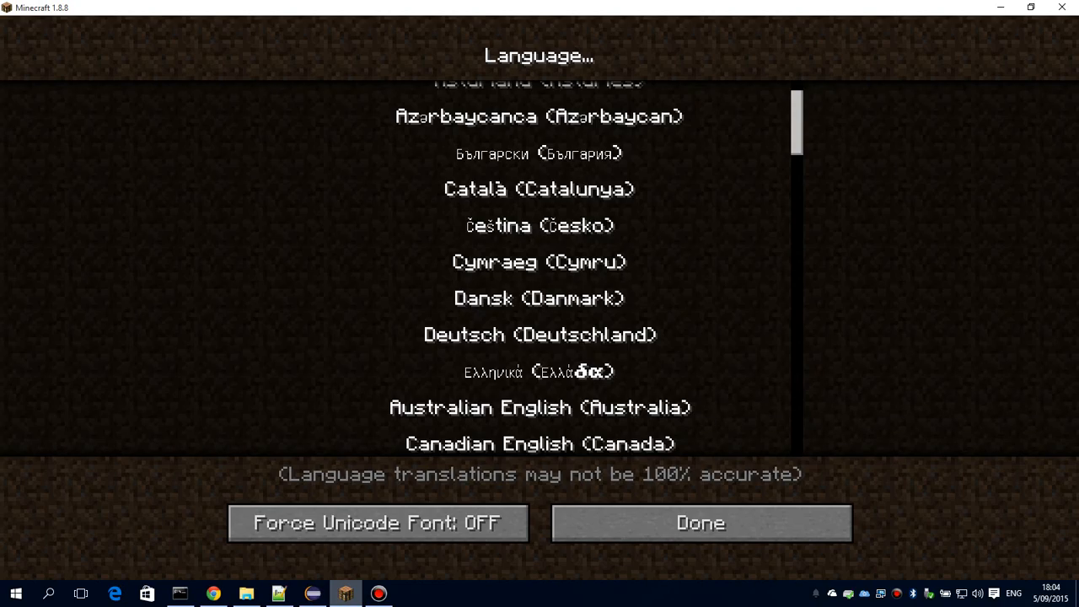
Set the game language to Deutsch and return to the world
scroll(down, 3)
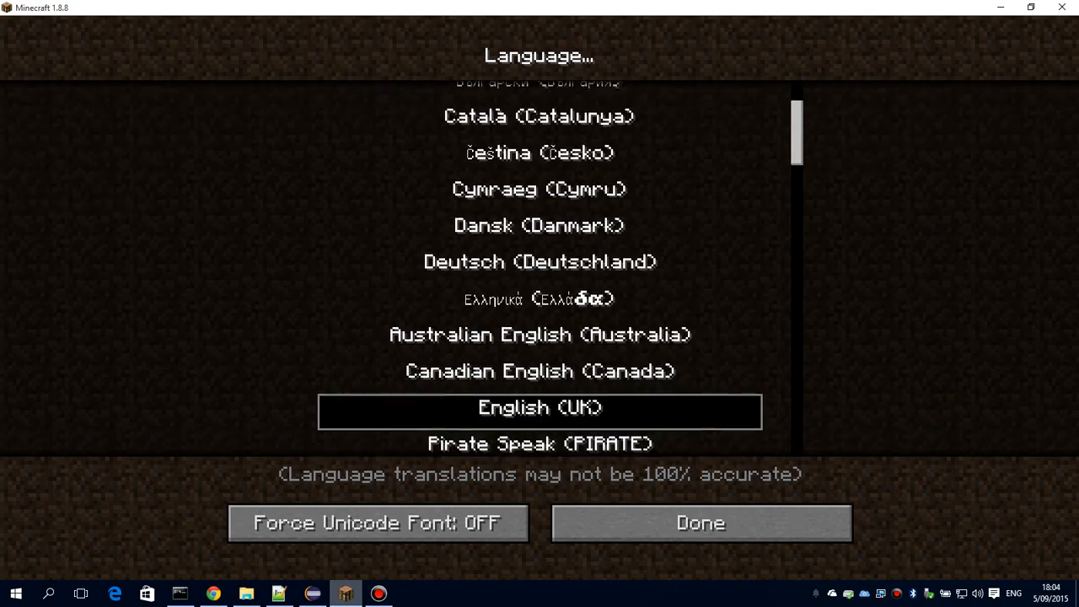
click(540, 261)
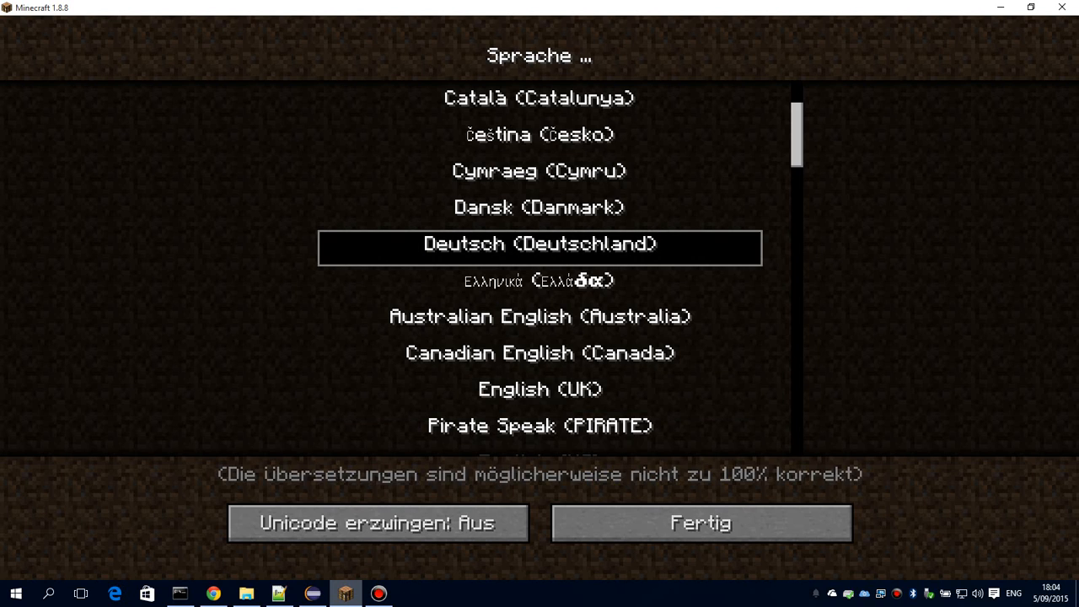
click(700, 523)
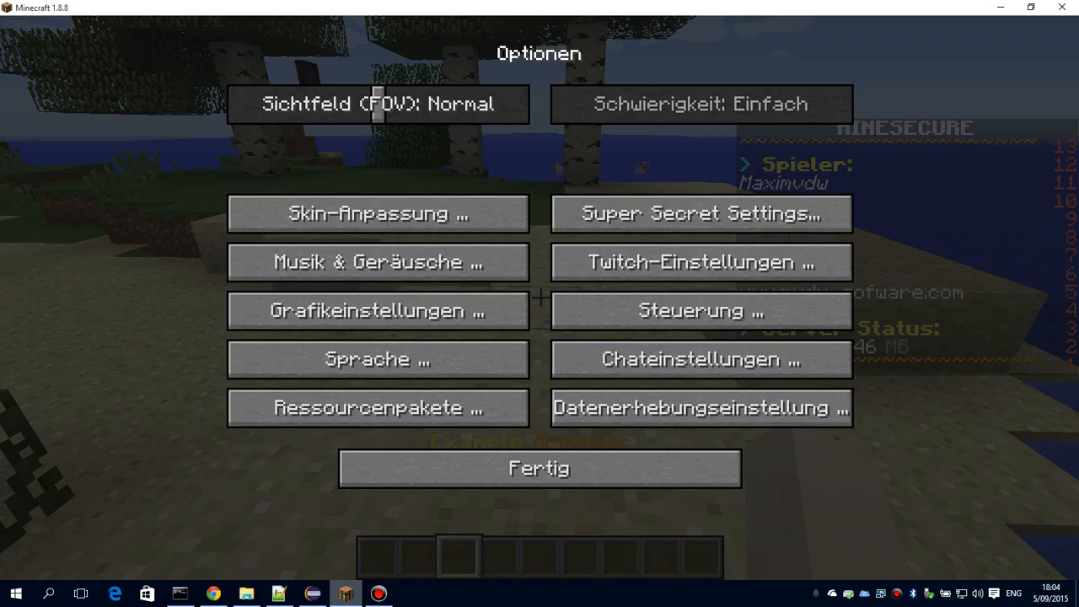
click(539, 469)
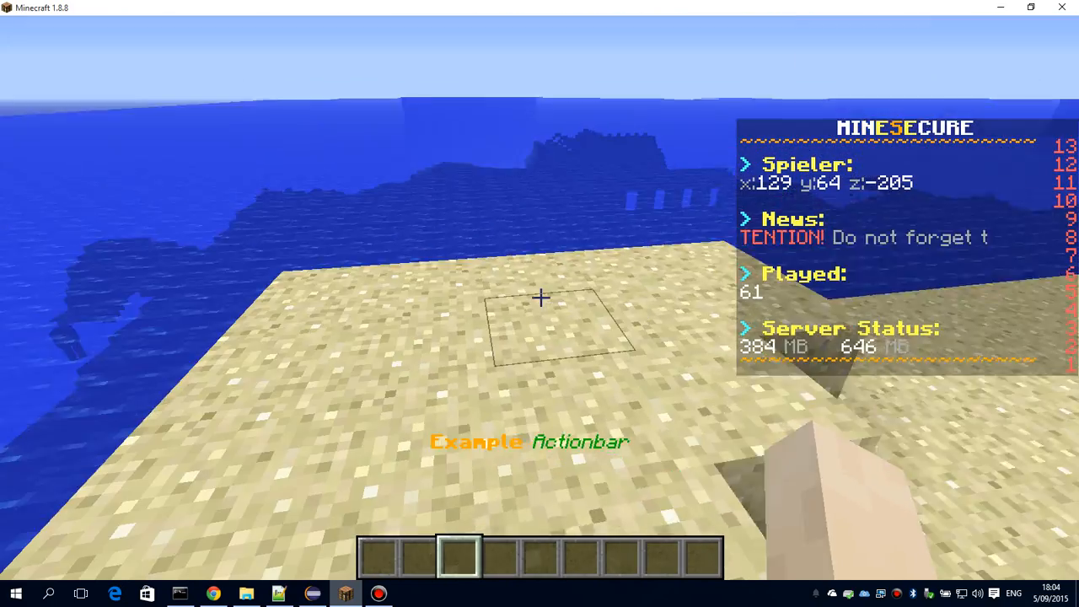
Reopen the language list and switch the game to Español (España)
key(Escape)
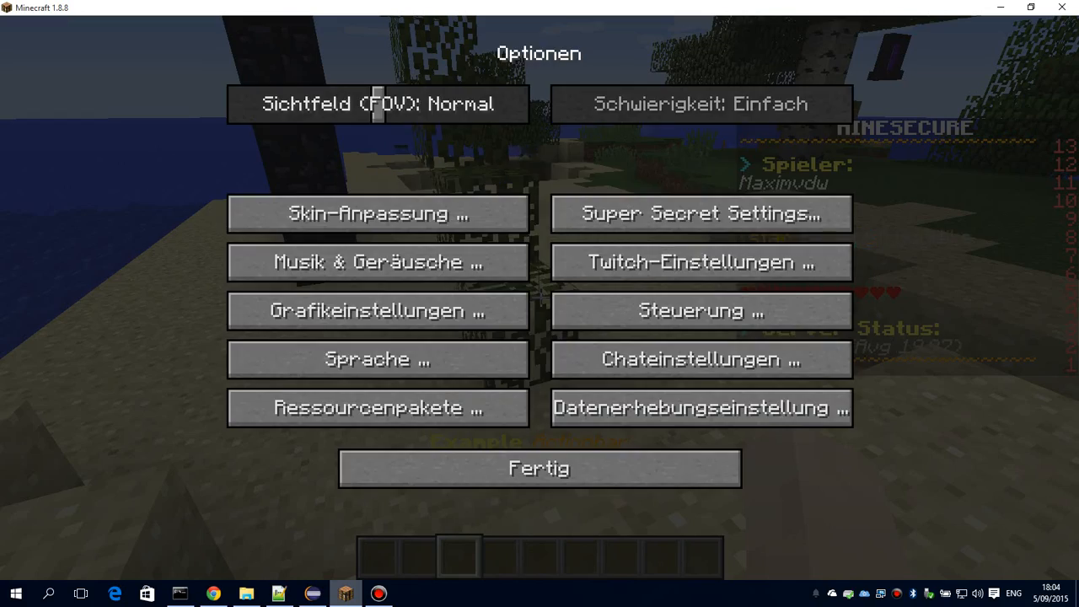
click(377, 359)
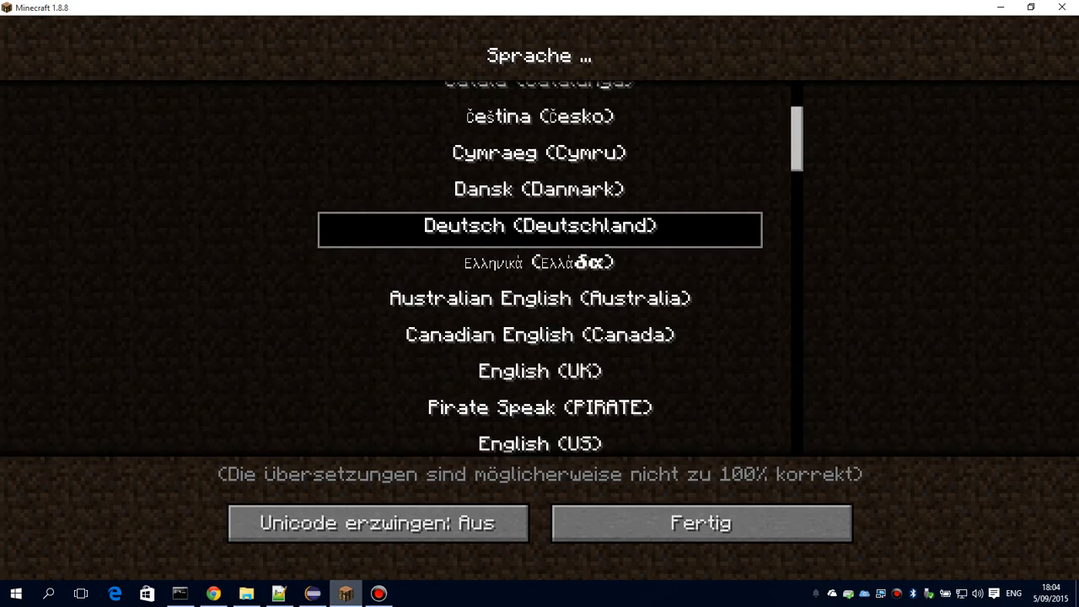
scroll(down, 3)
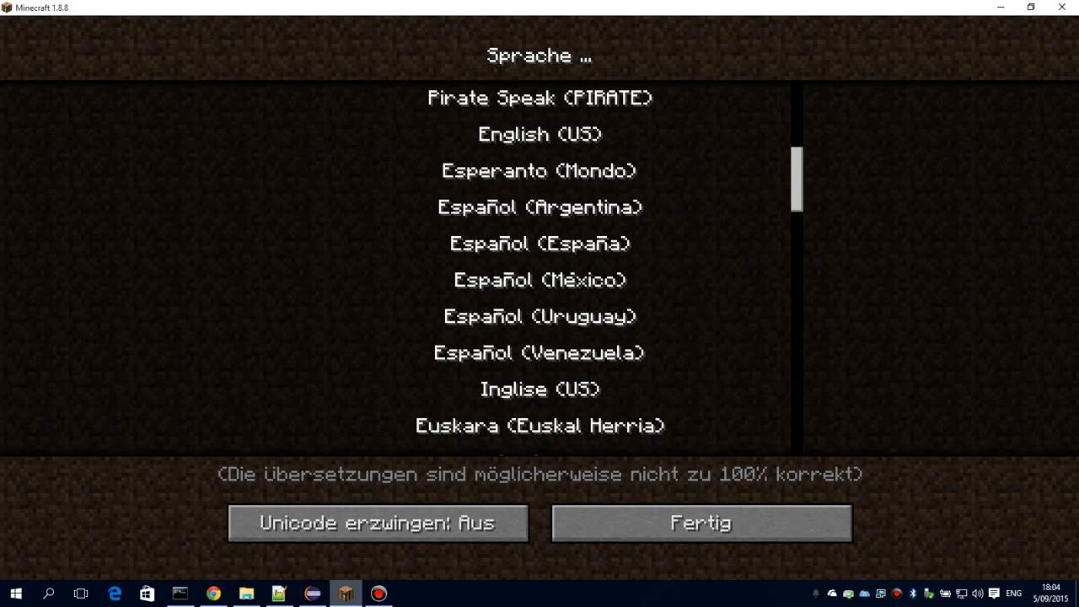
click(540, 280)
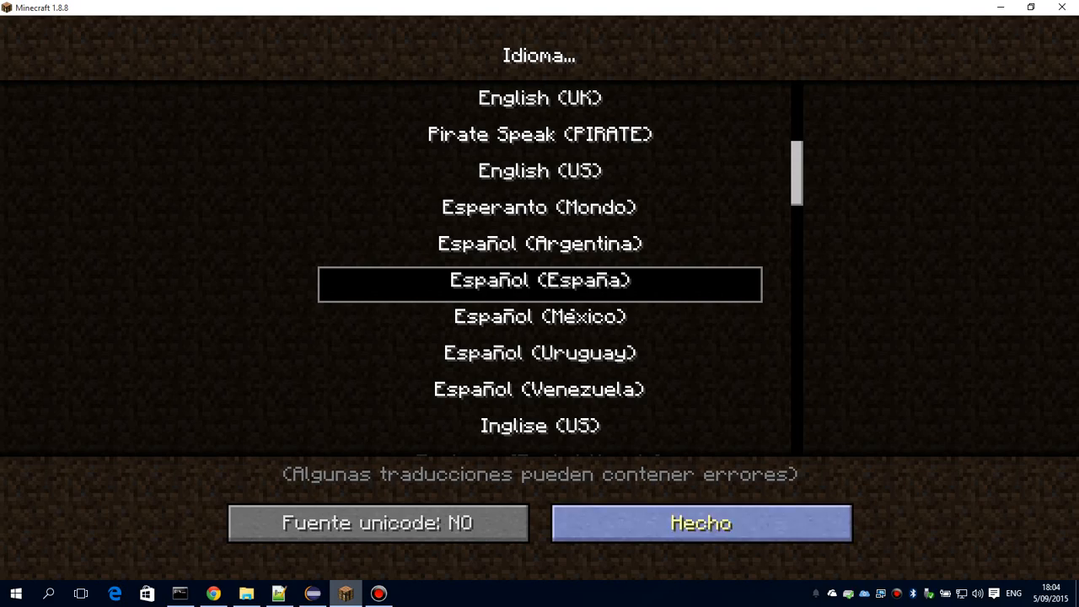
click(701, 523)
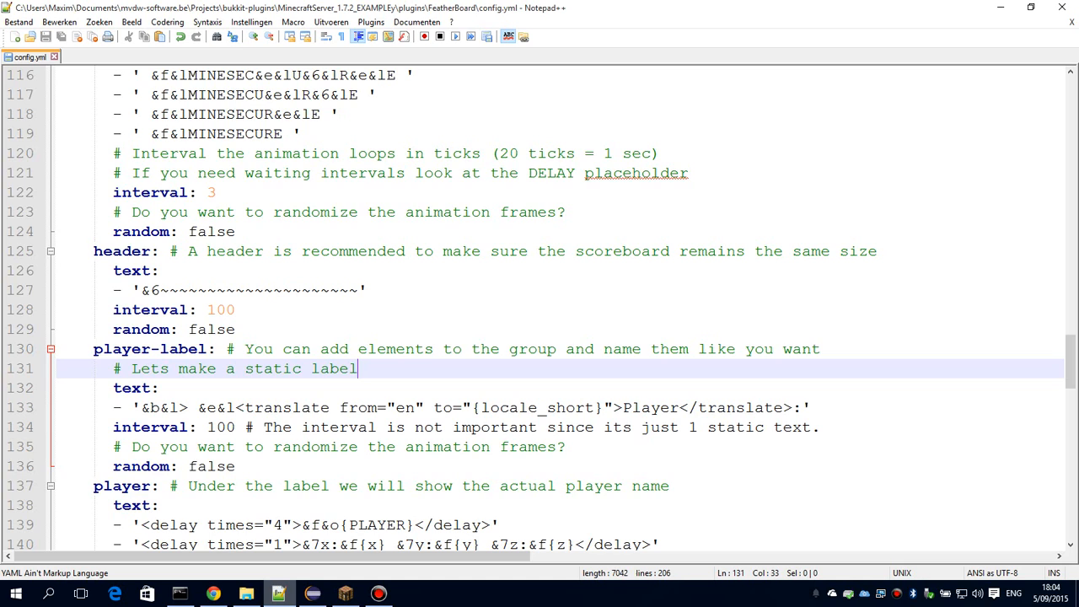
Wrap the News, Site, Played and Health labels in translate tags from en to {locale_short}
scroll(down, 3)
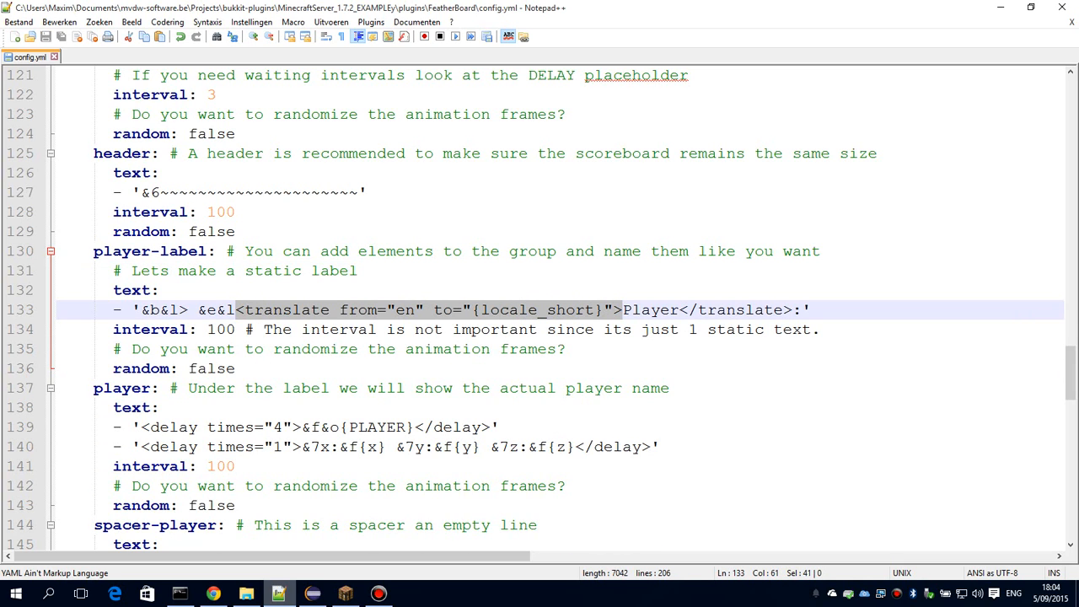
scroll(down, 3)
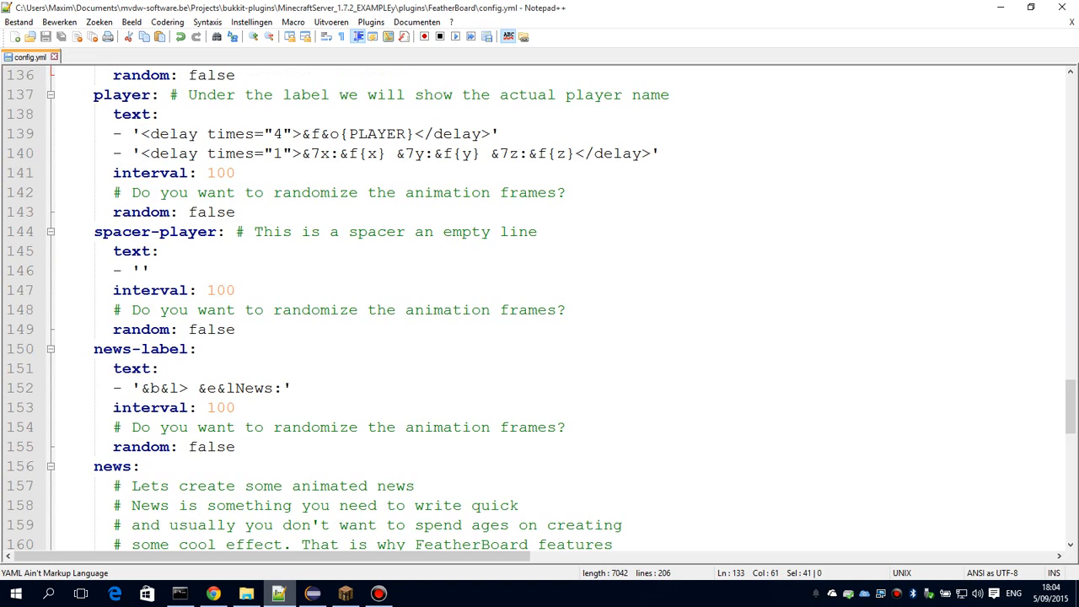
text(<translate from="en" to="{locale_short}">)
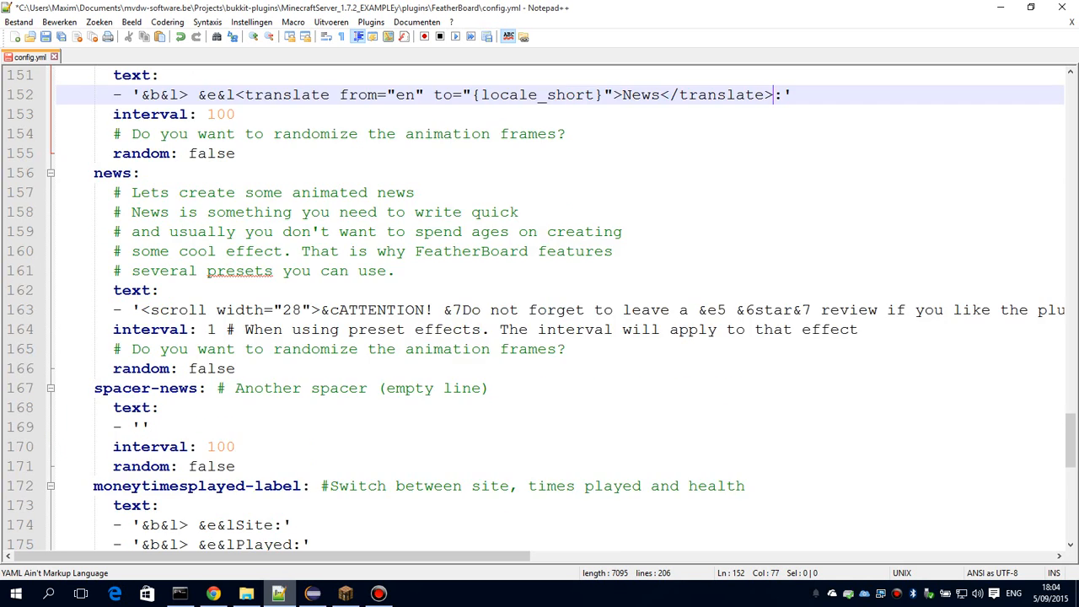
scroll(down, 3)
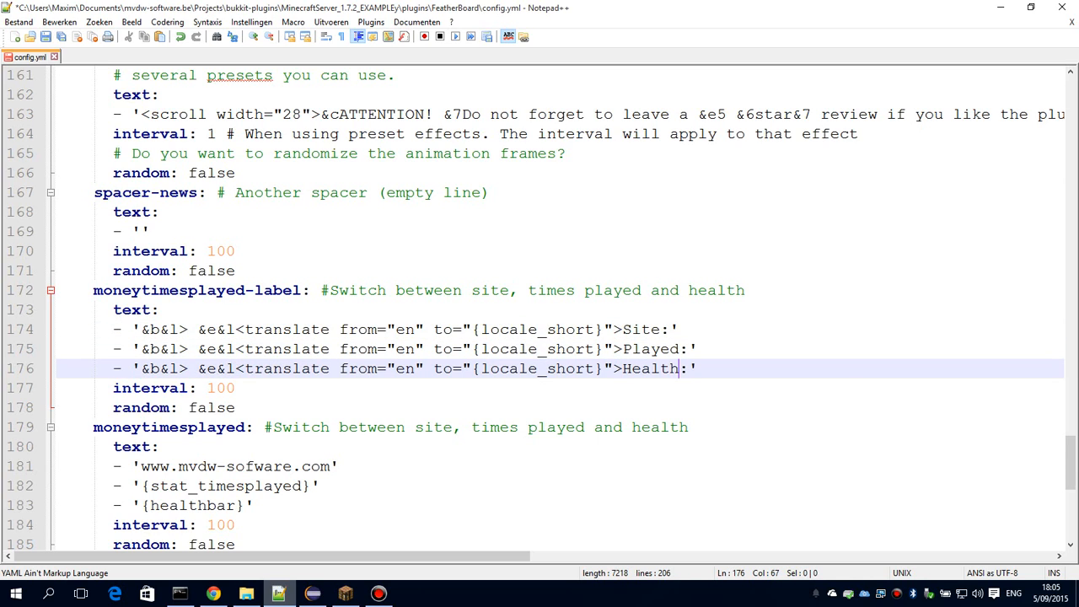
text(</translate>)
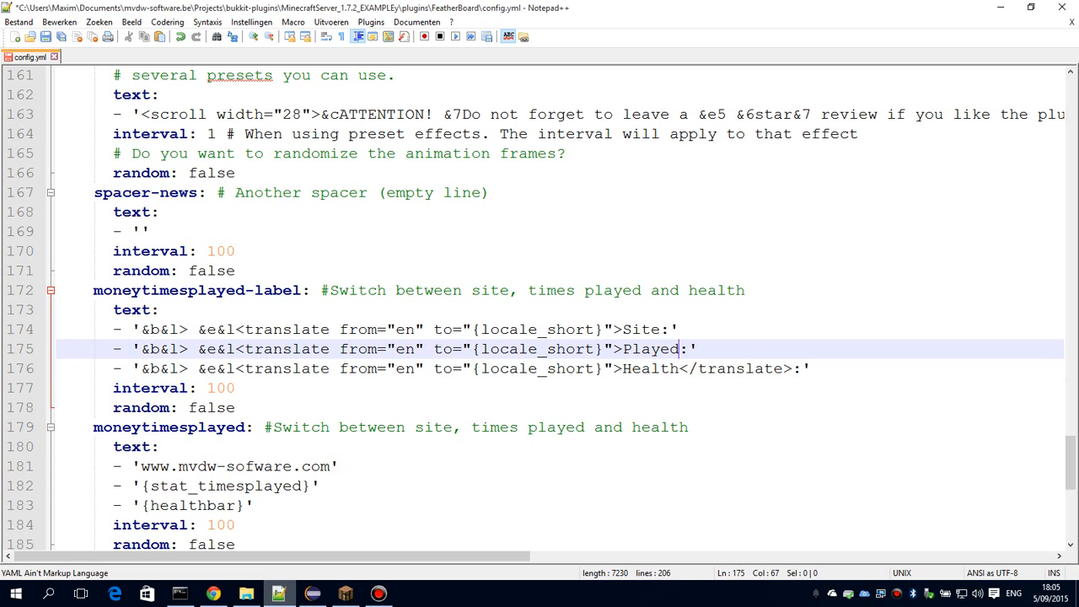
text(</translate>)
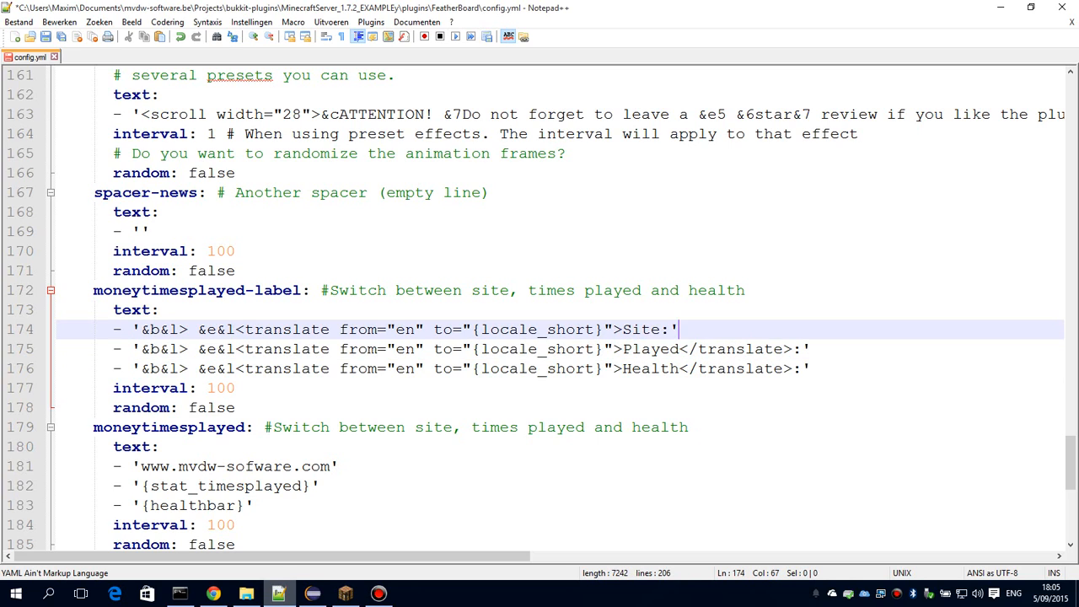
text(</)
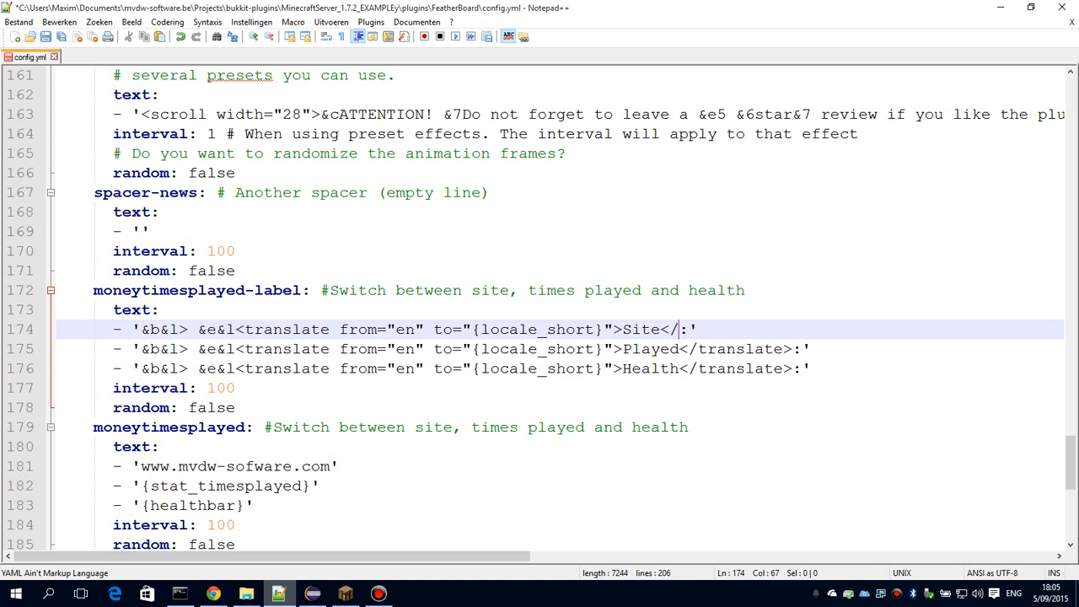
text(translate>)
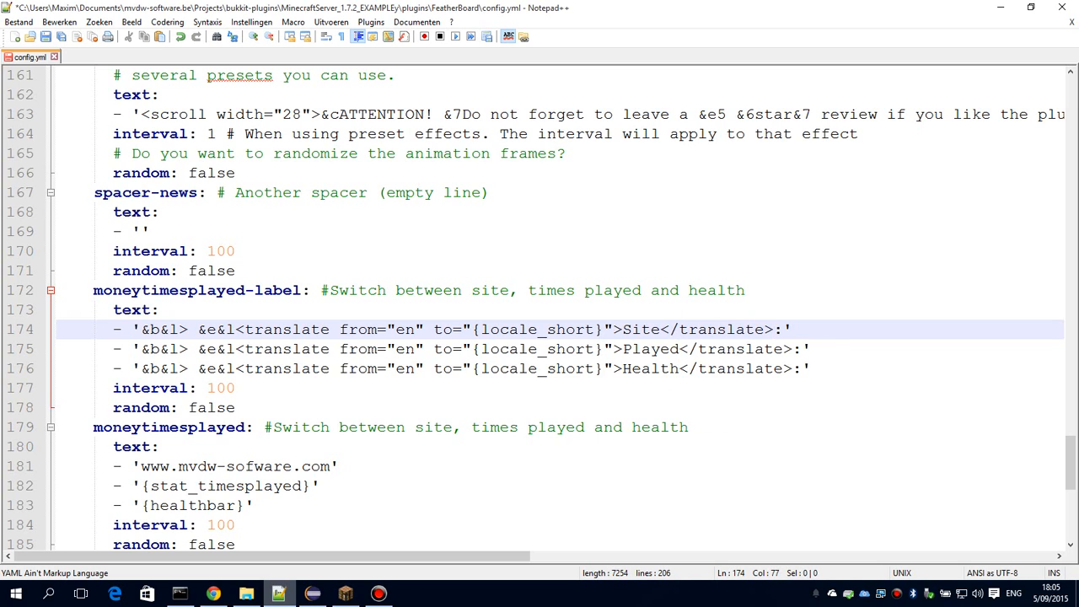
scroll(down, 3)
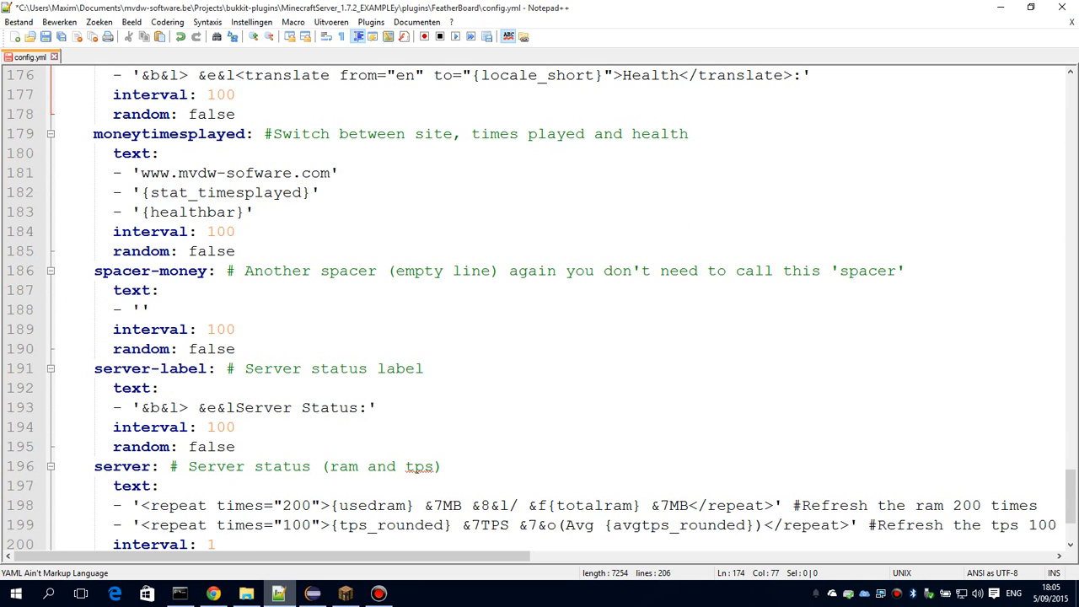
Wrap the Server Status label in a translate tag from en to {locale_short}
click(236, 407)
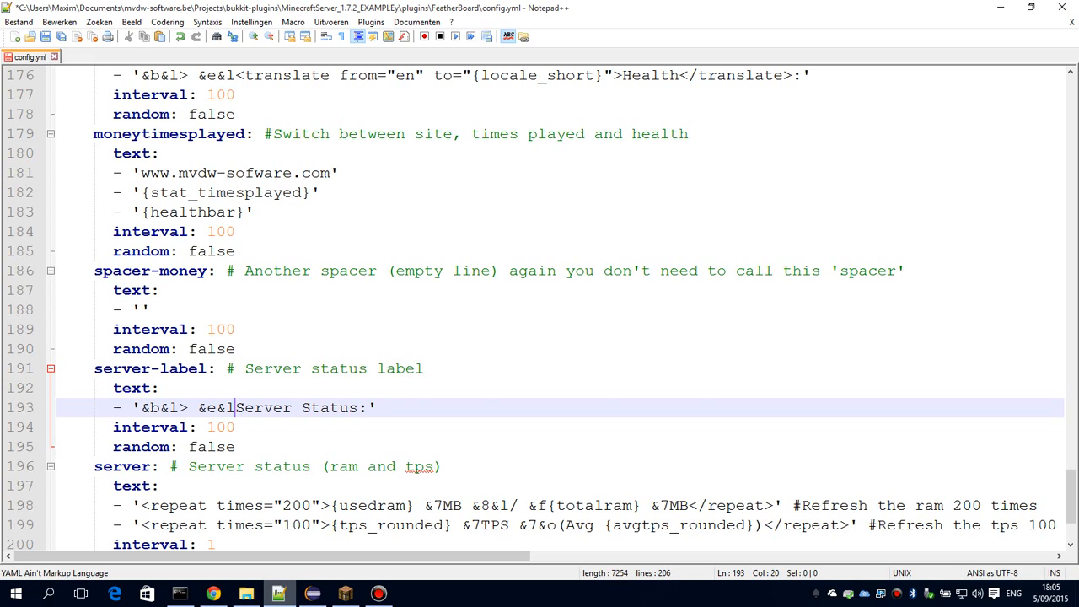
text(<translate from="en" to="{locale_short}">)
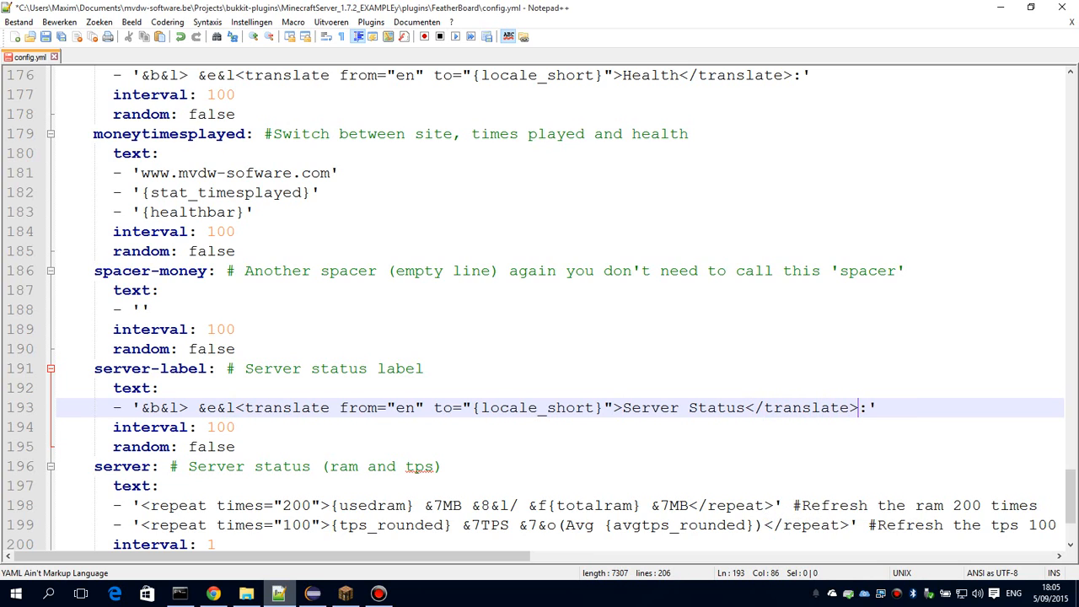
scroll(down, 3)
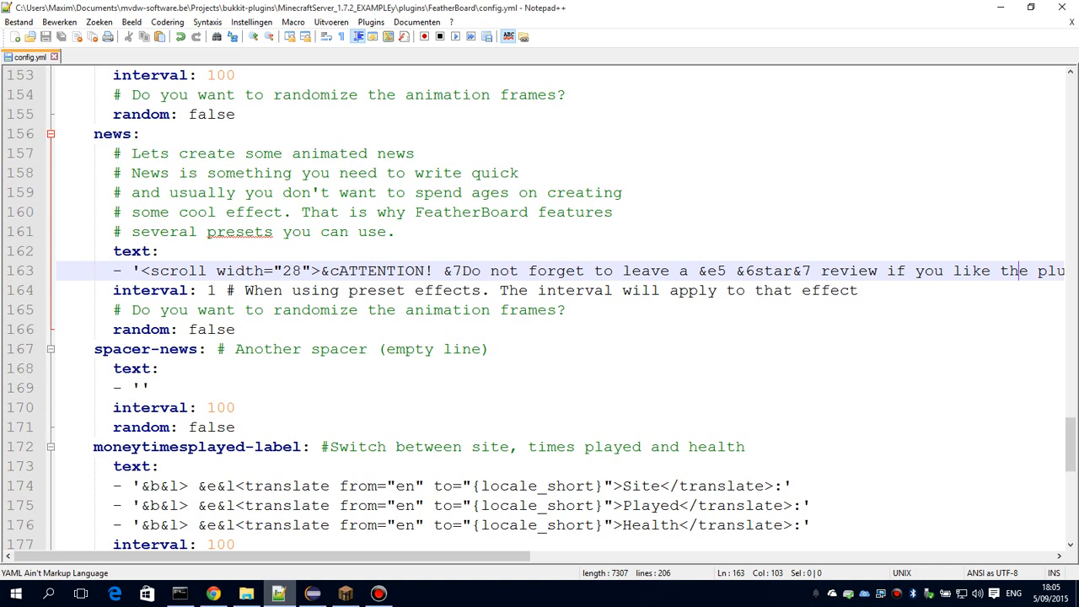
click(441, 270)
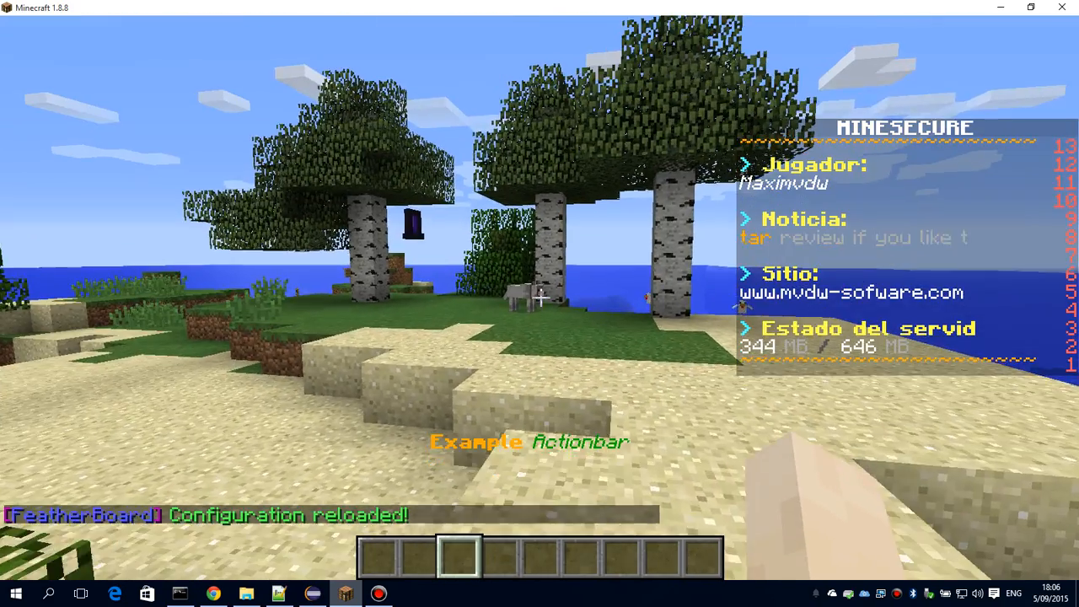
mouse_move(540, 304)
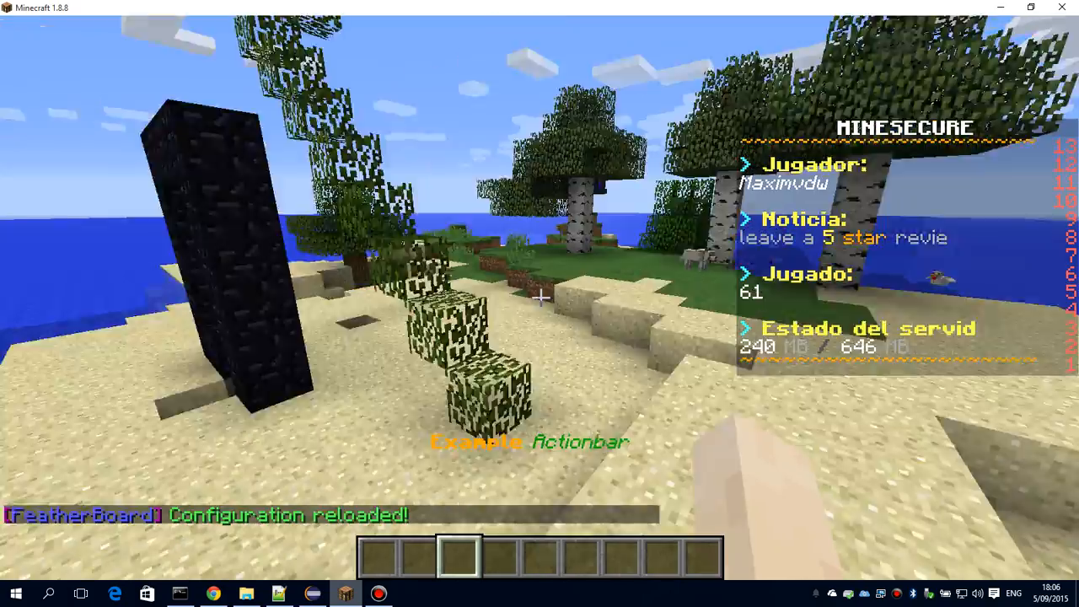
Bring up the game options over the Spanish-labelled scoreboard
key(Escape)
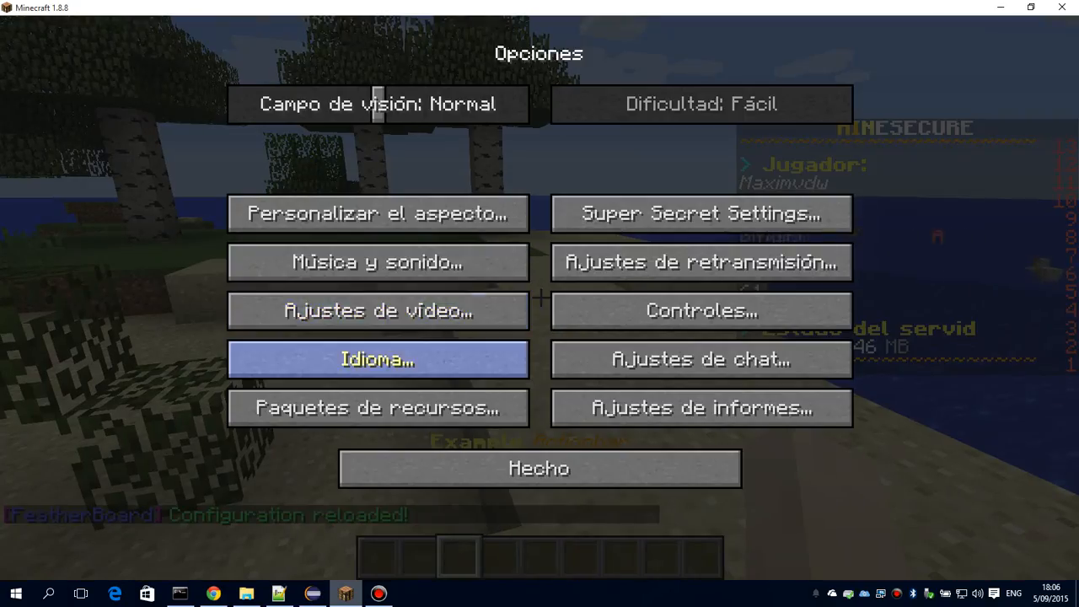
Set the game language to Nederlands (Nederland) and close the settings screens
click(378, 360)
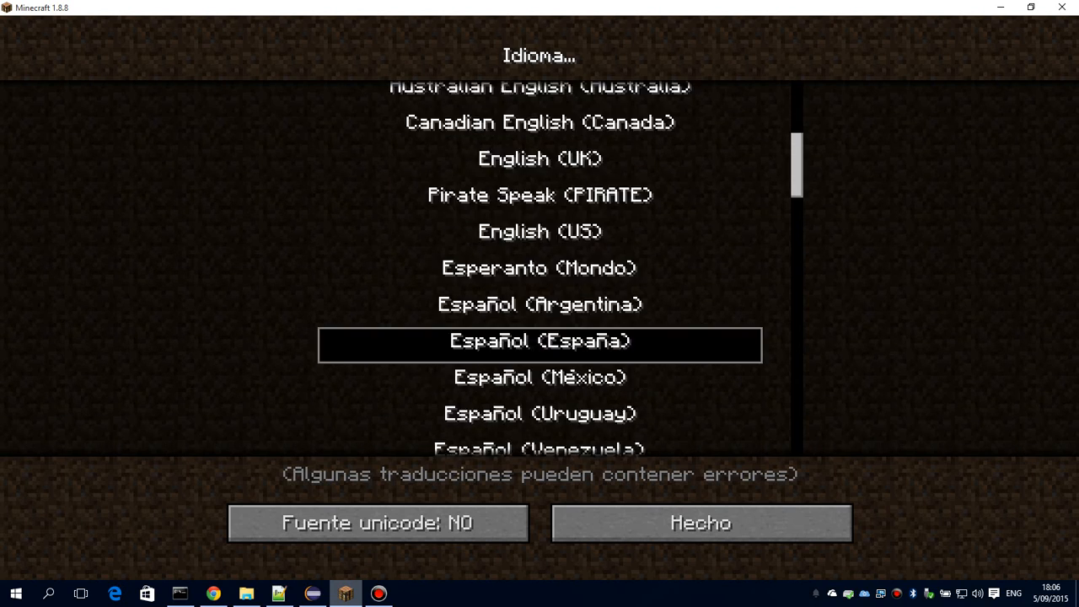
scroll(down, 3)
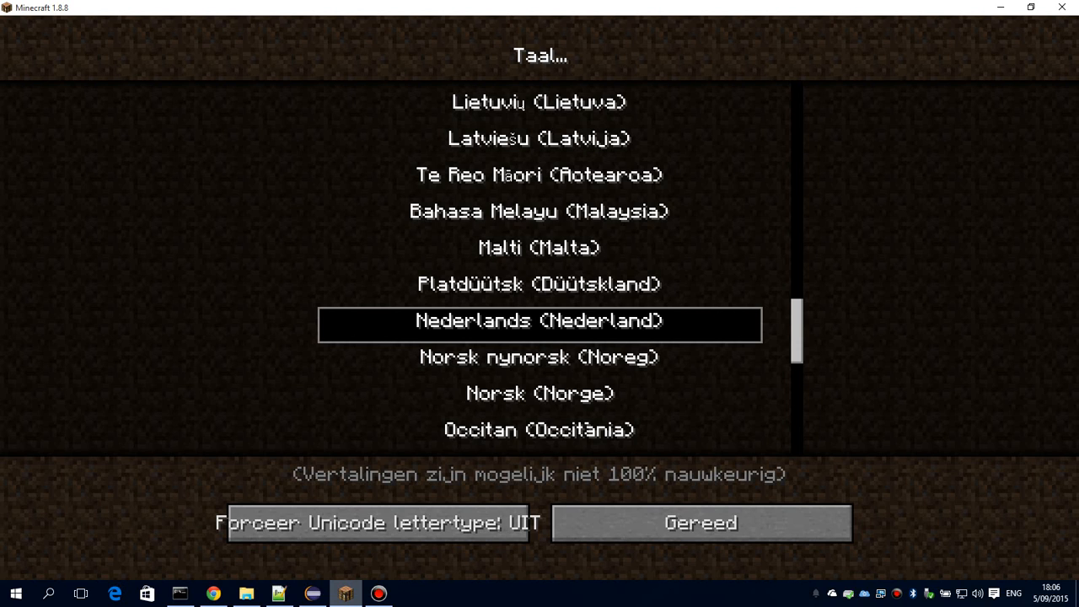
click(701, 522)
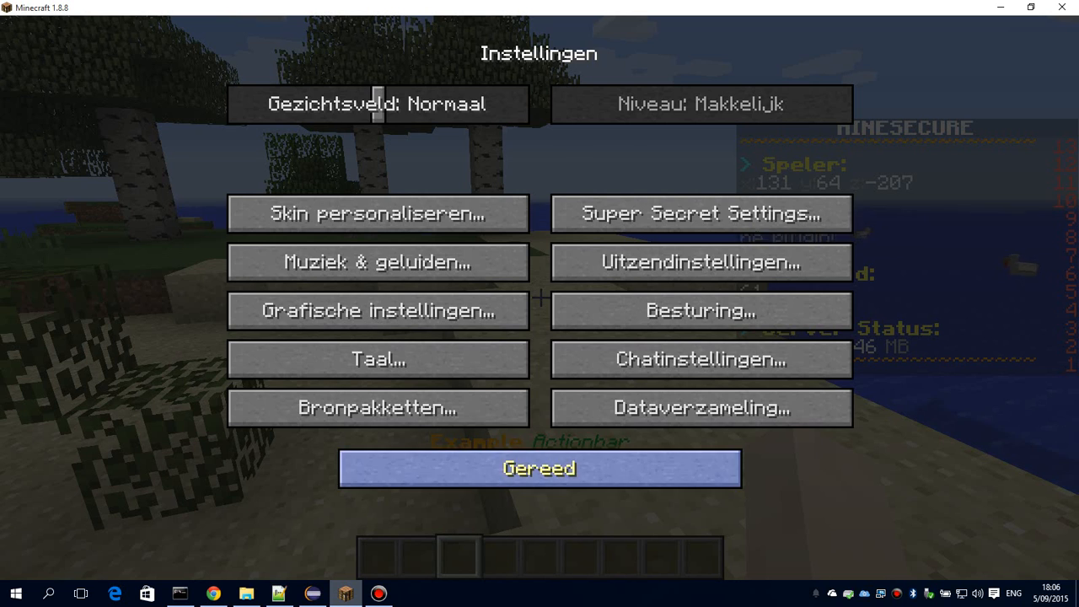
click(539, 469)
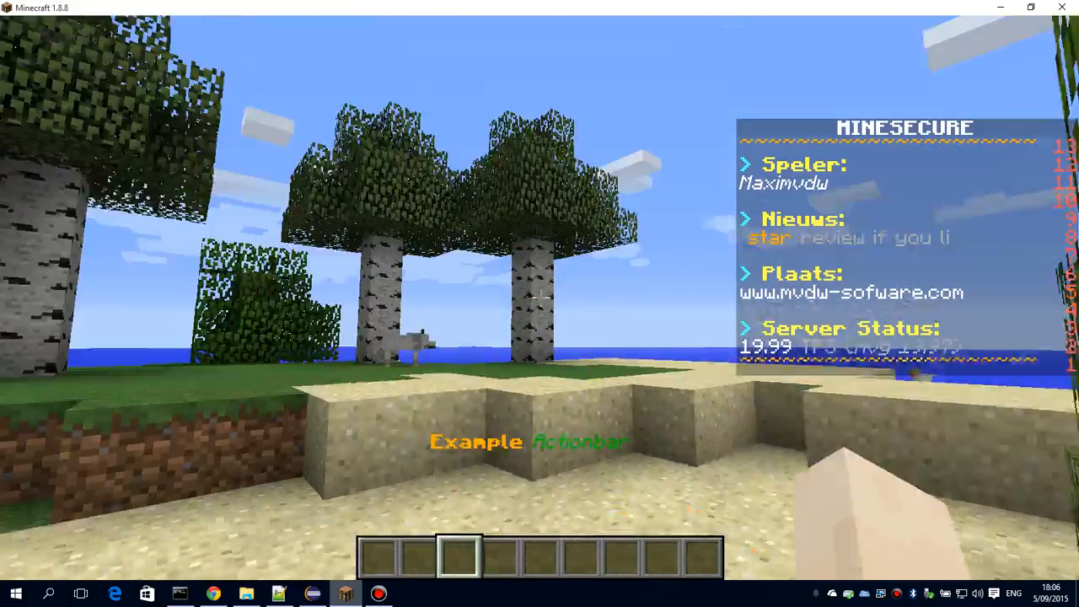
mouse_move(540, 295)
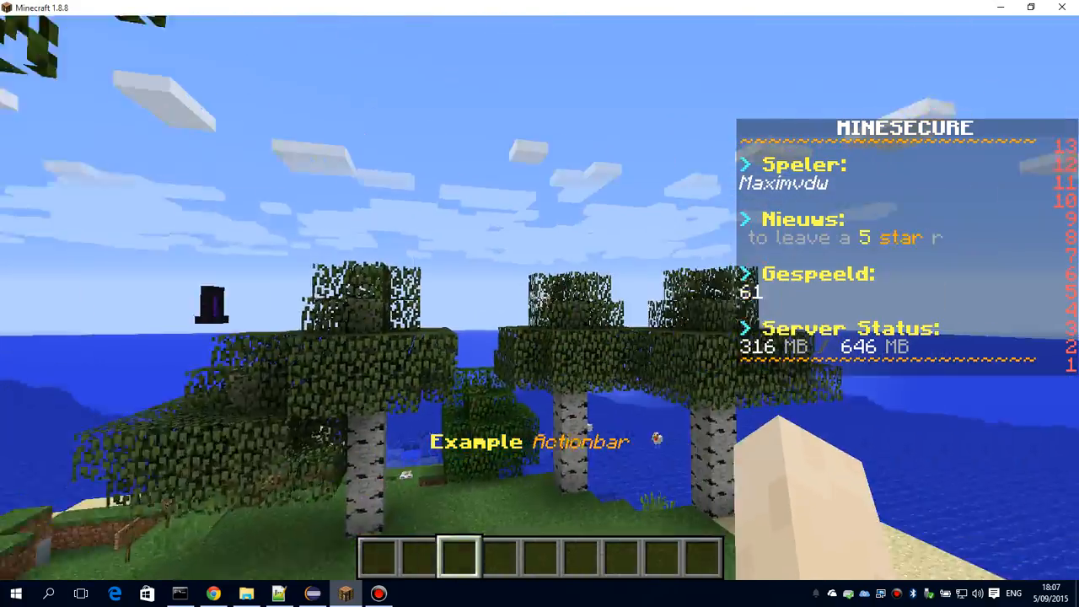
mouse_move(540, 303)
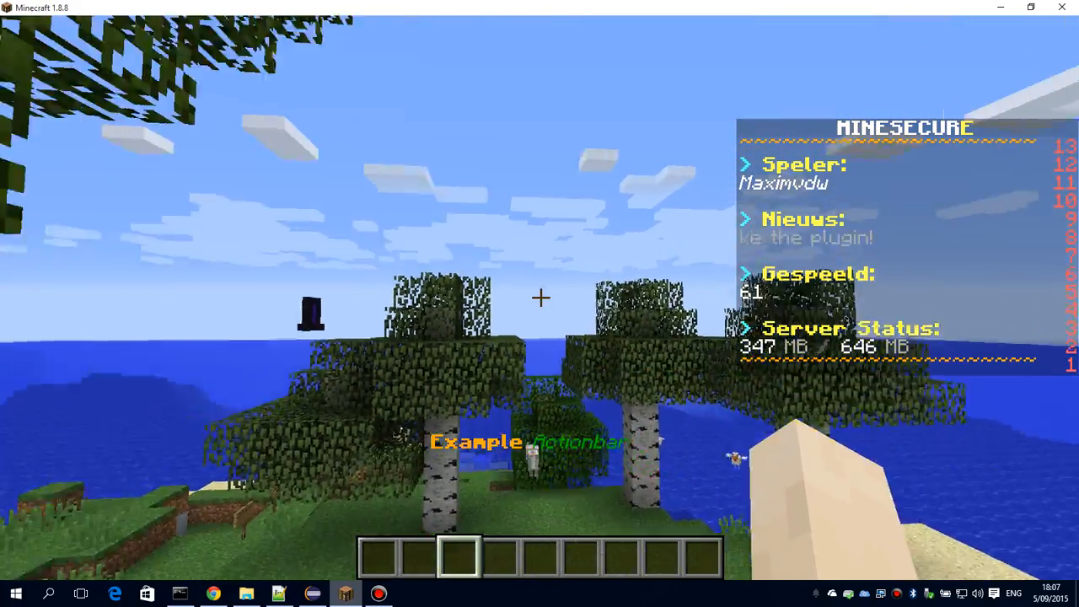